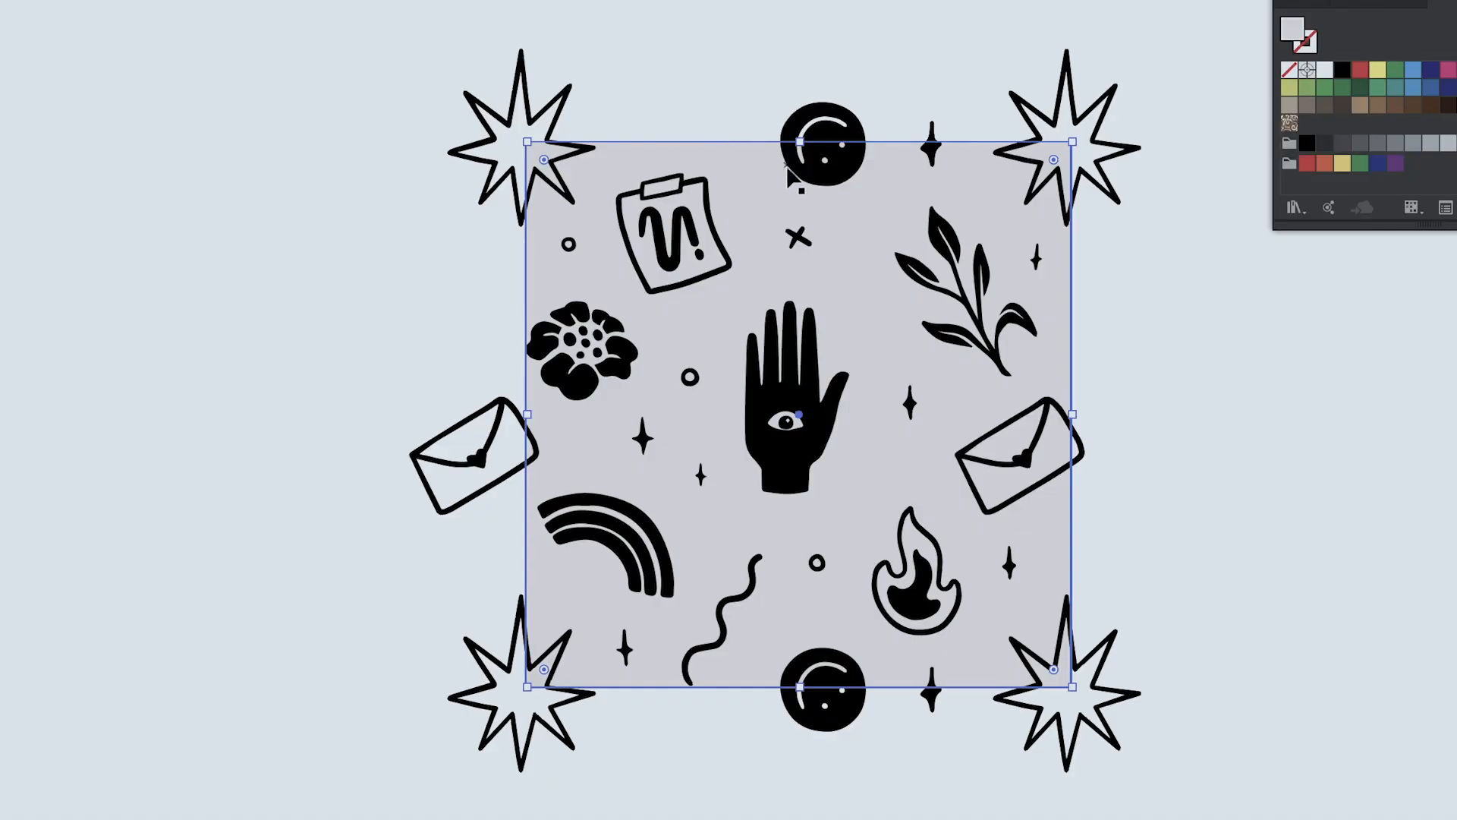
pyautogui.moveTo(851, 747)
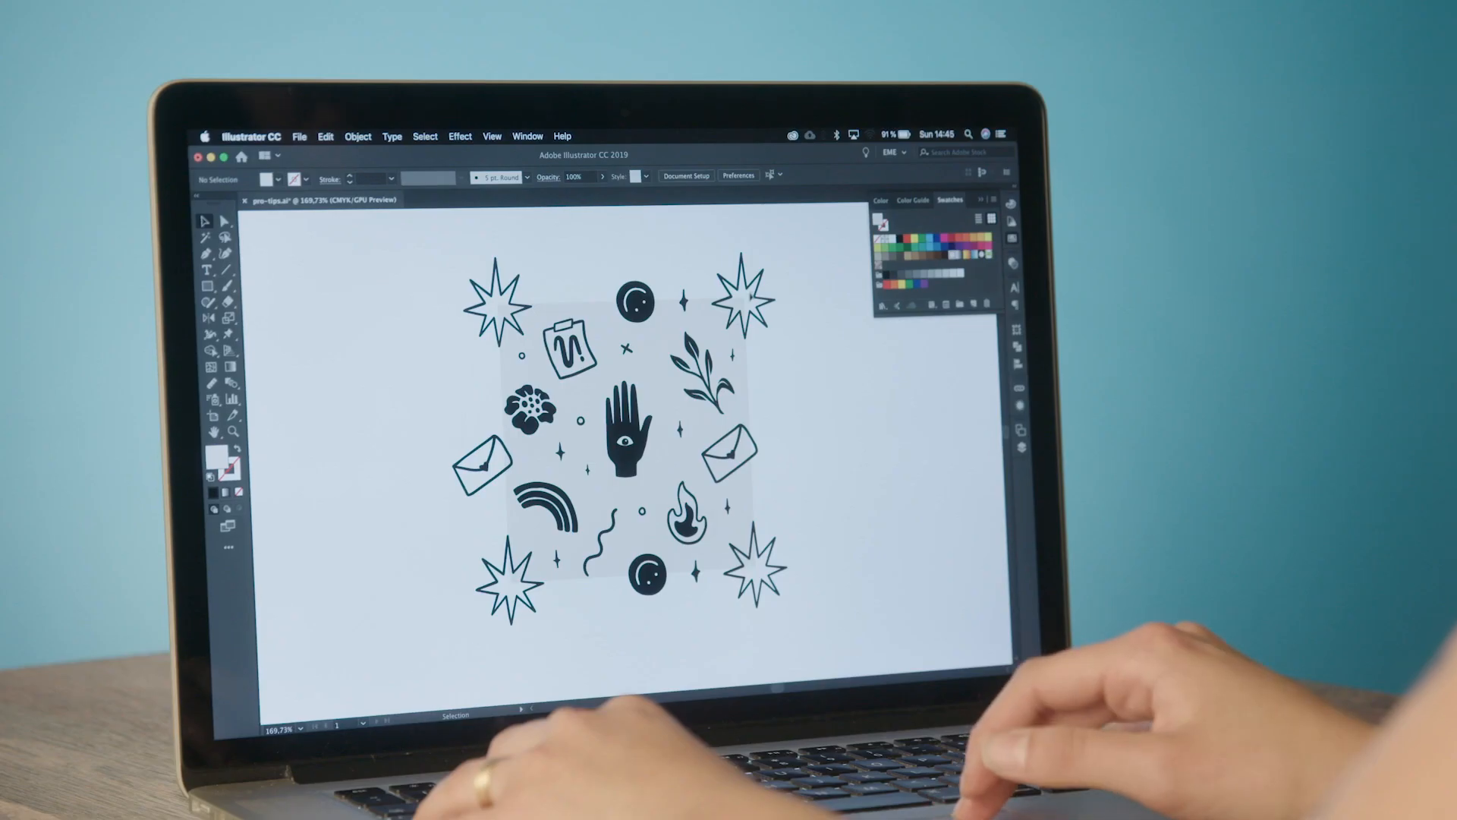
# - Select all artwork and crop the overhanging star and moon icons at the tile's top edge
pyautogui.press('cmd+a')
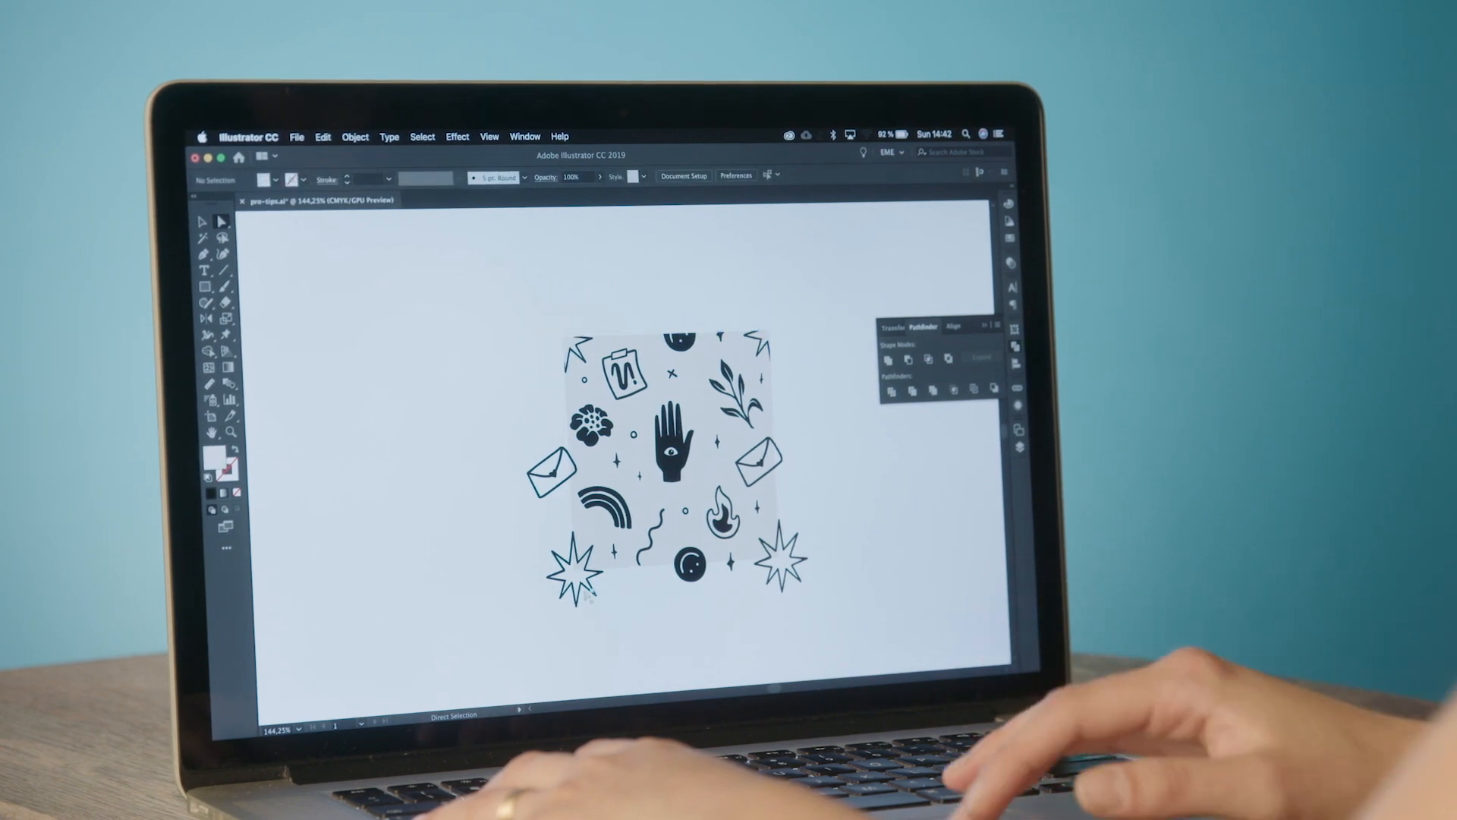
pyautogui.click(692, 566)
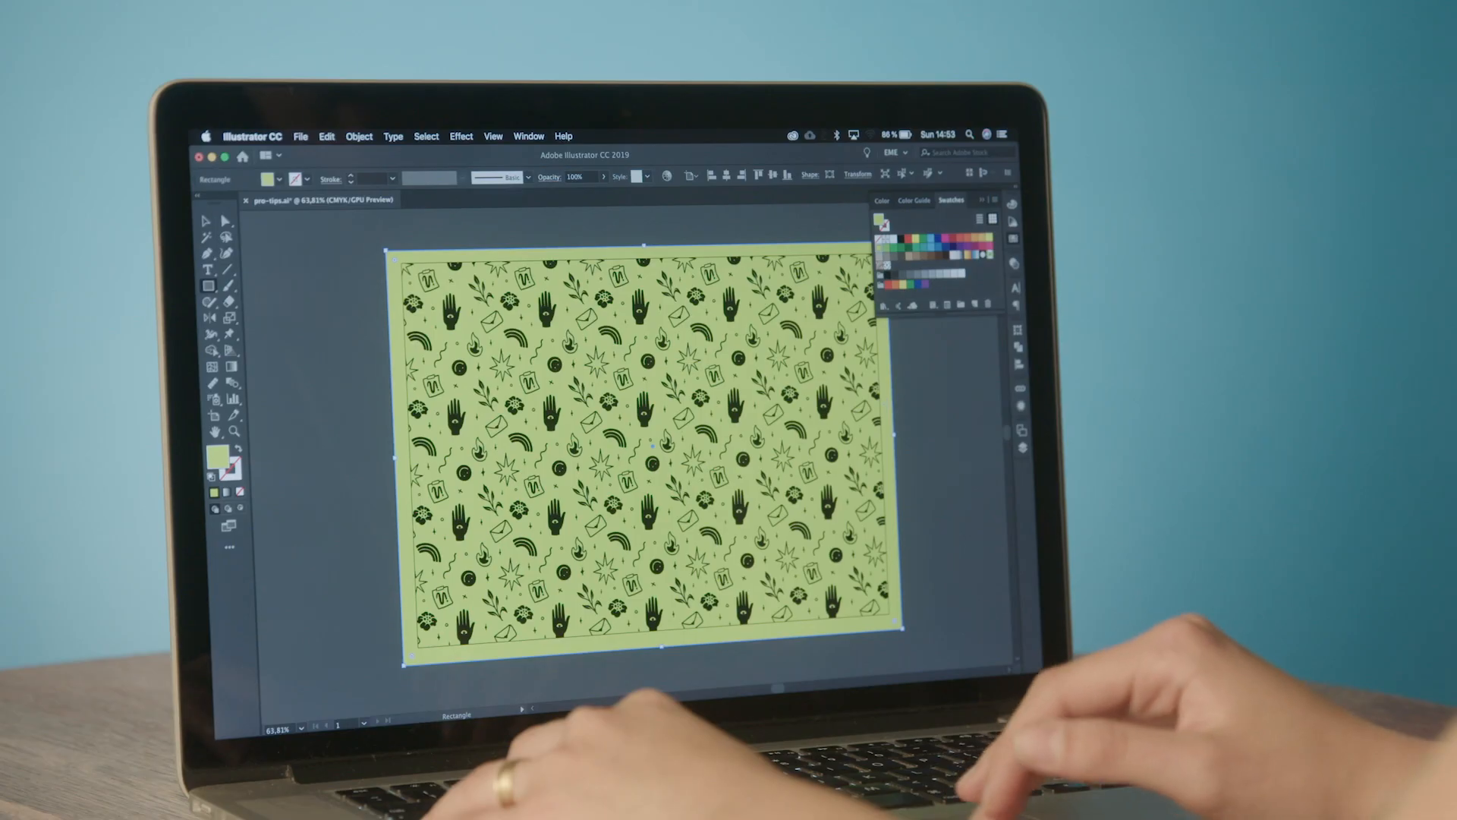
# - Deselect the pattern-filled light-green rectangle to reveal the finished seamless doodle pattern
pyautogui.click(928, 445)
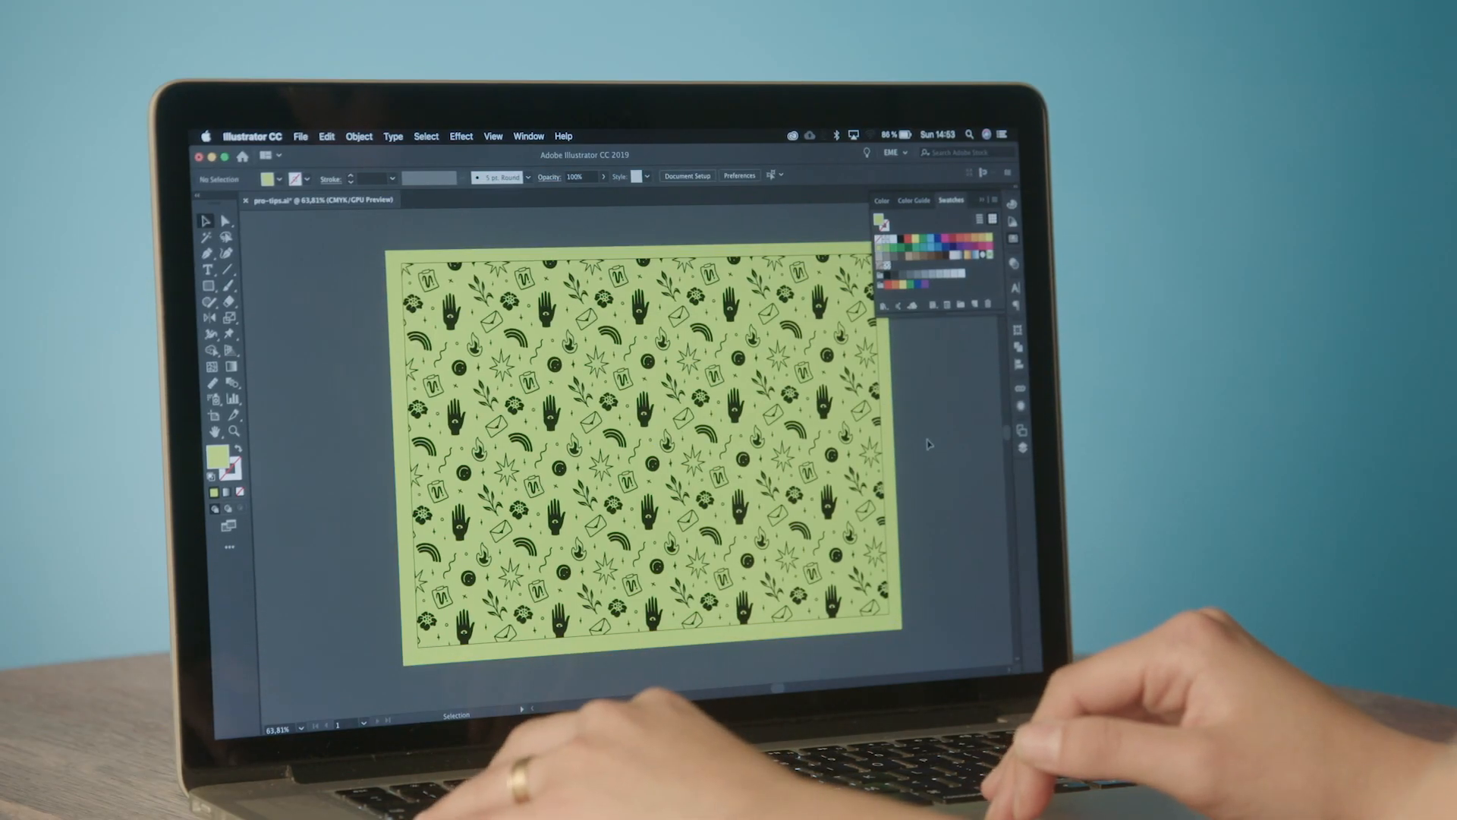